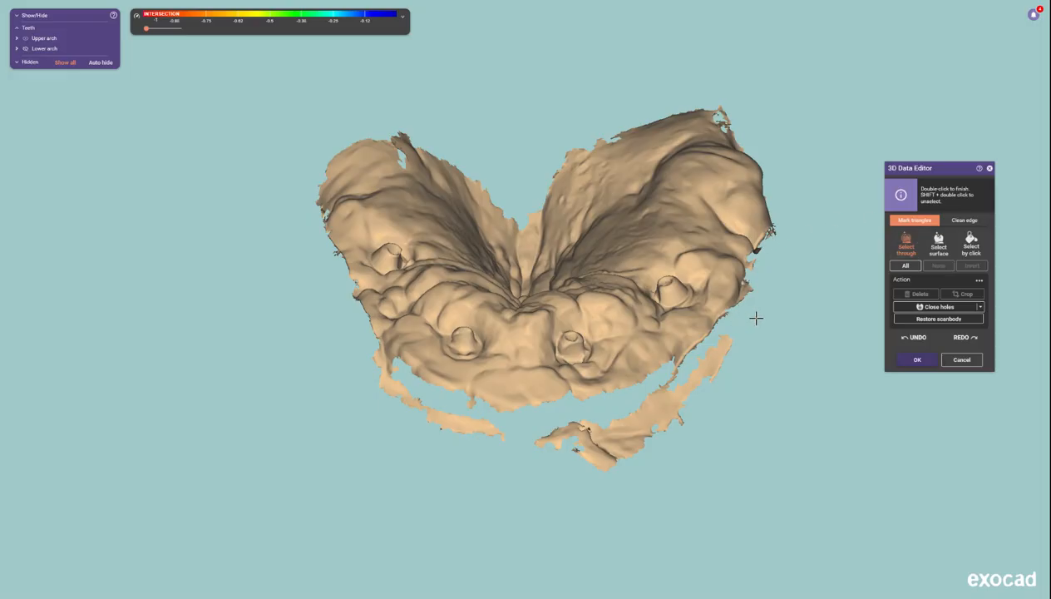
pyautogui.moveTo(778, 318)
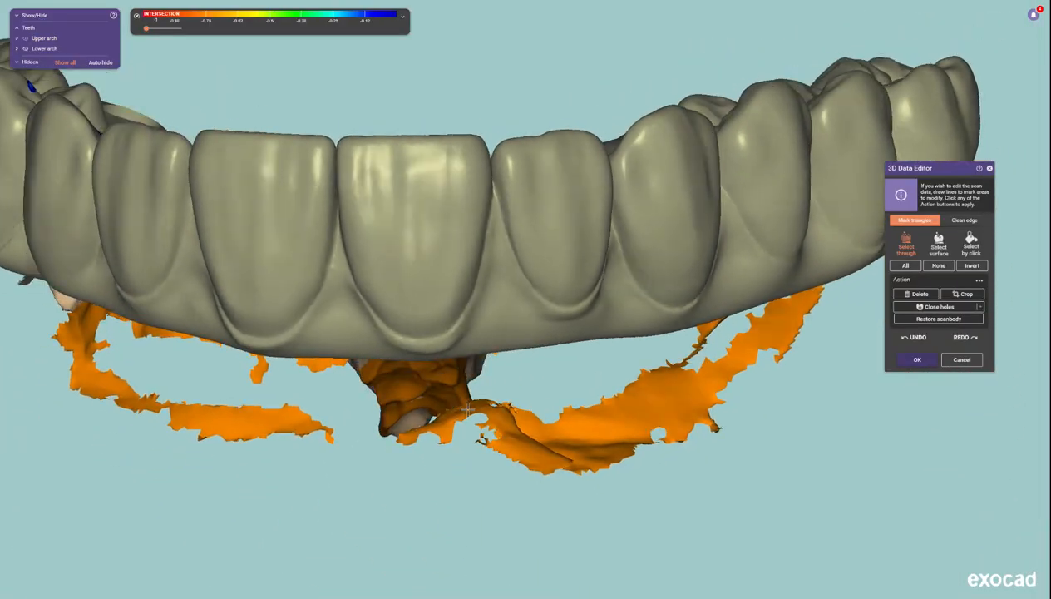
# Clear the fragment marking via None, switch to Clean edge, and untick Upper arch to hide the restorations
pyautogui.click(938, 306)
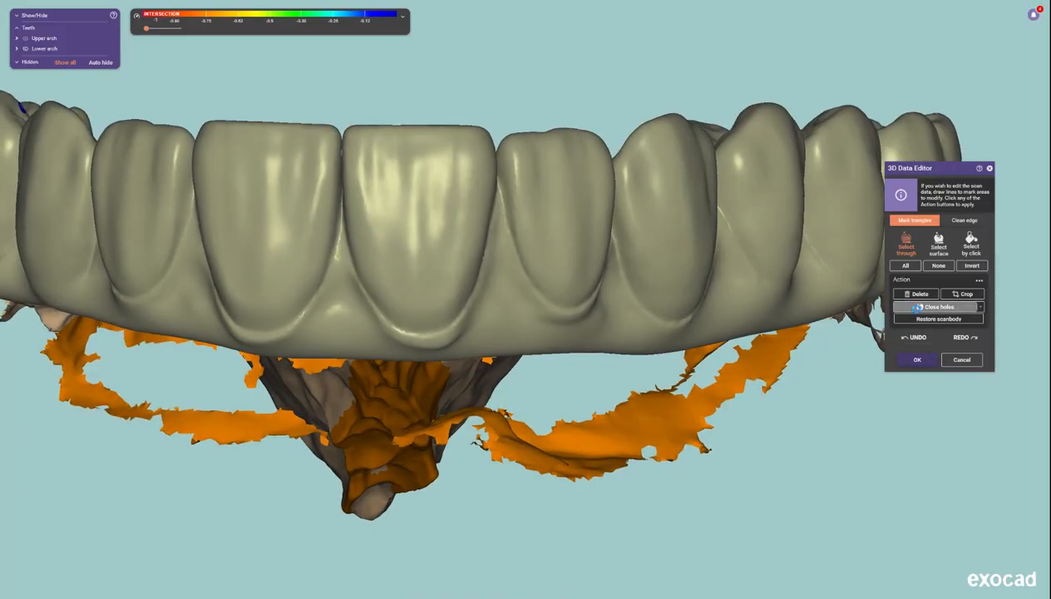
pyautogui.click(965, 220)
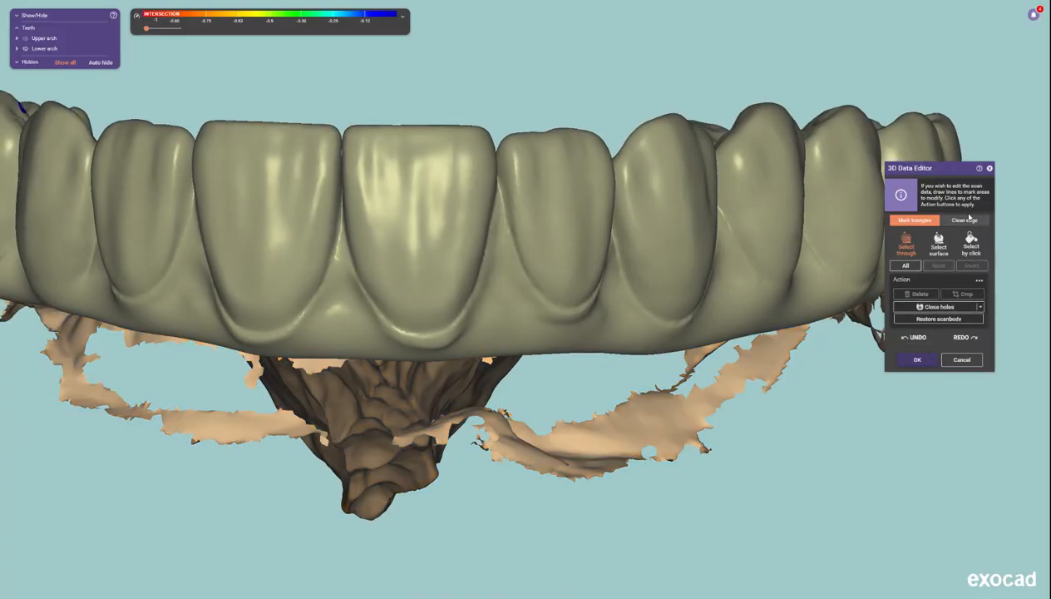
pyautogui.click(965, 220)
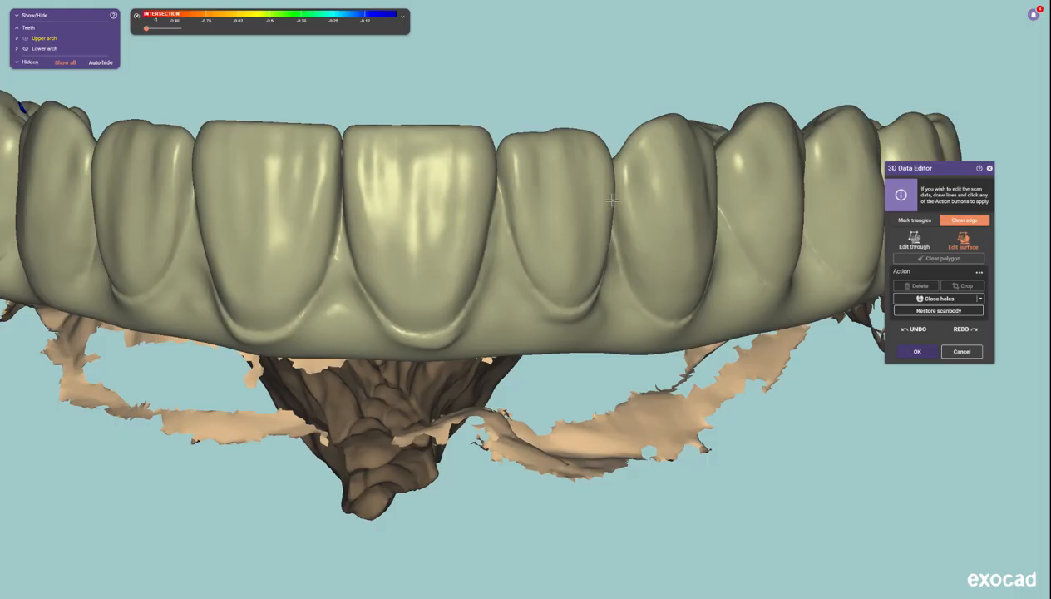
pyautogui.click(963, 241)
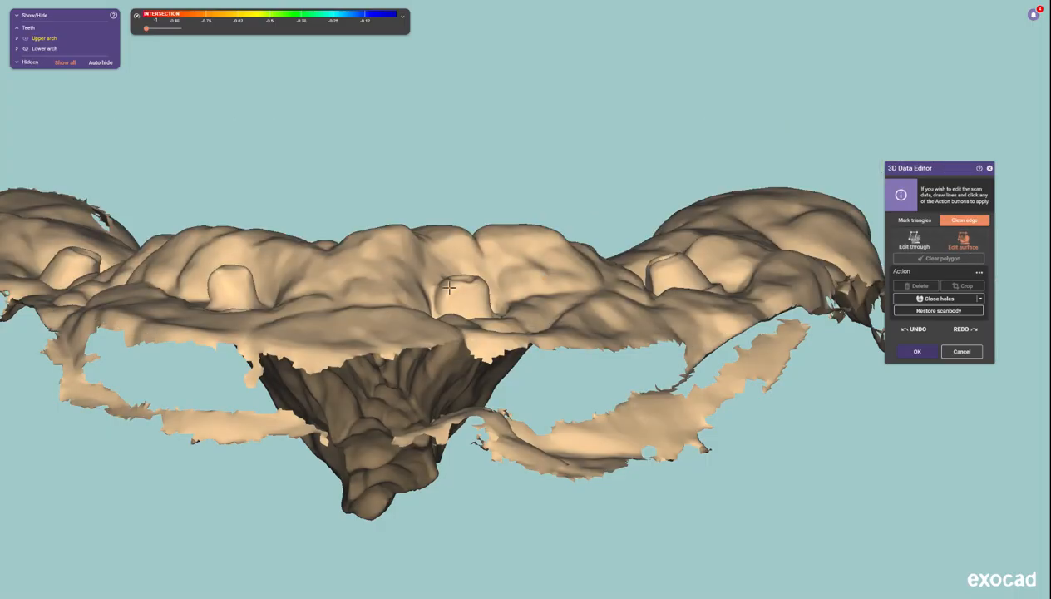
# Bridge the gap between the loose rim fragments and the palate with a Clean edge polygon, discarding a stray outline via Clear polygon
pyautogui.moveTo(449, 290); pyautogui.dragTo(549, 462)
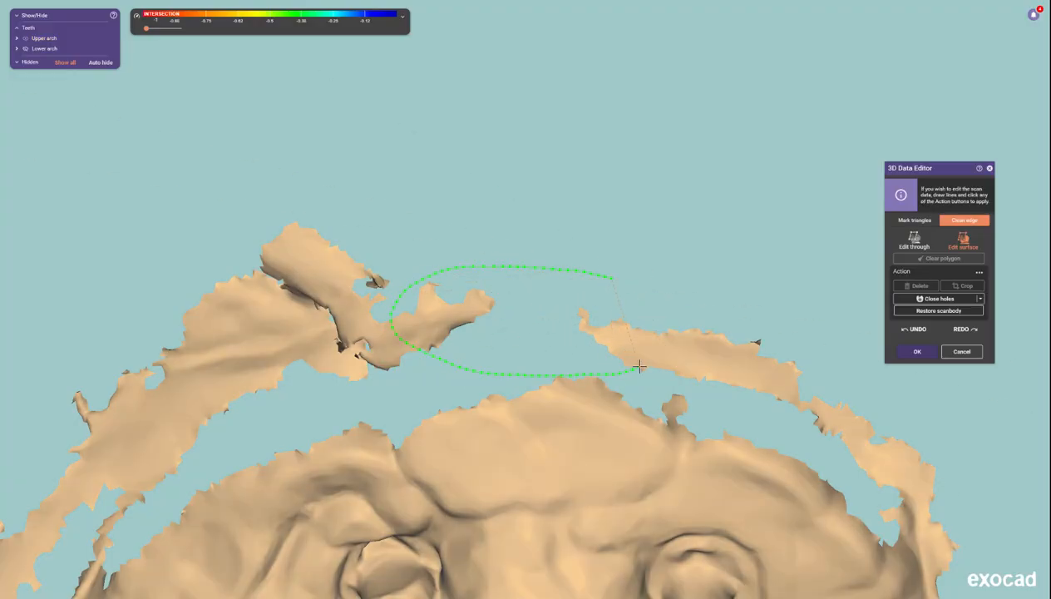
pyautogui.click(980, 297)
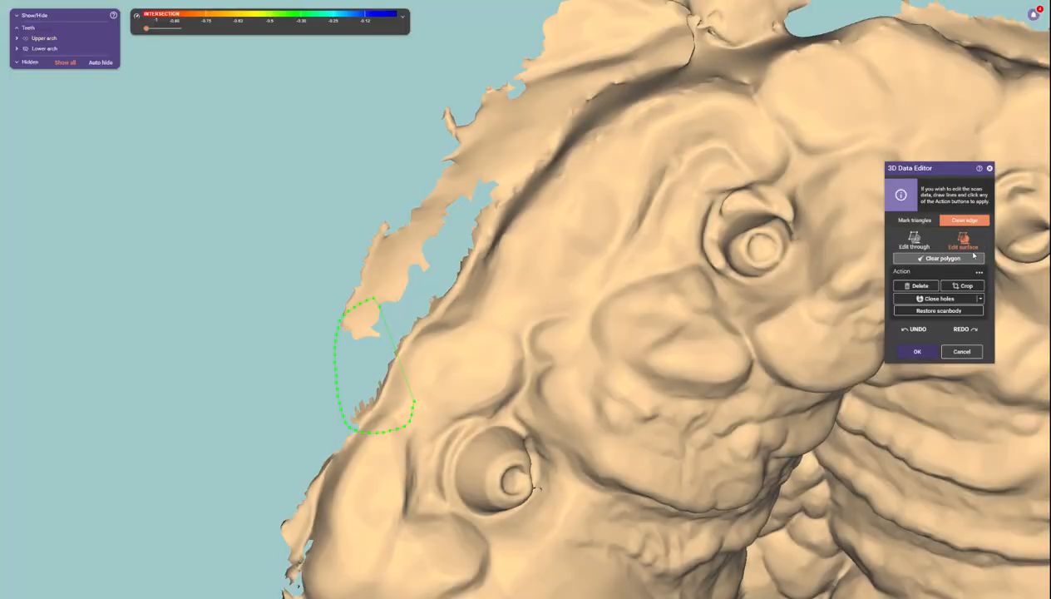
pyautogui.click(978, 273)
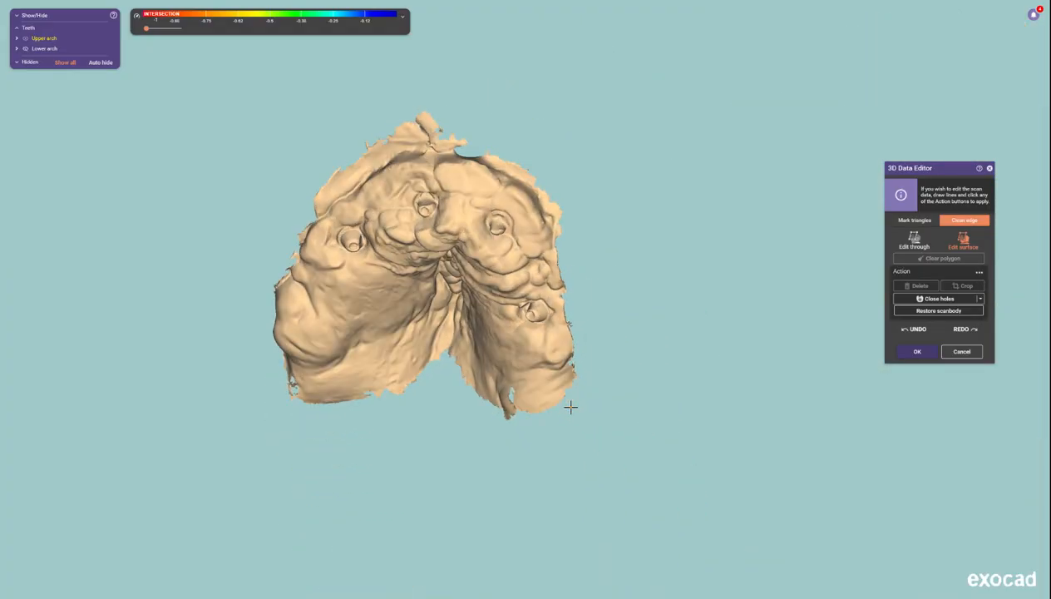
# Rotate the palate scan and mark the small patch at its top edge with Mark triangles
pyautogui.moveTo(569, 408); pyautogui.dragTo(476, 401)
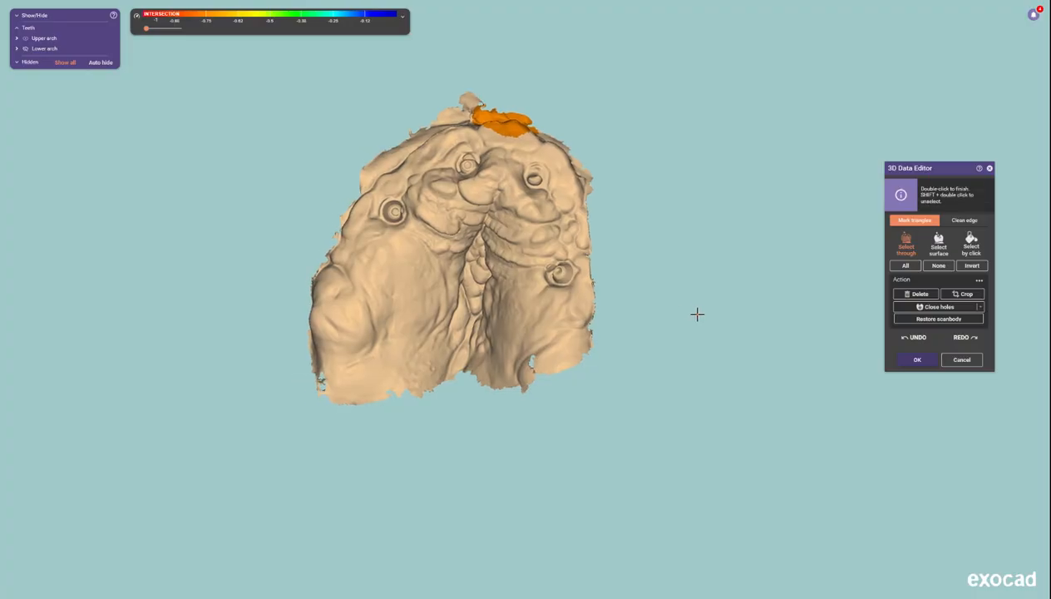
pyautogui.moveTo(697, 314); pyautogui.dragTo(519, 335)
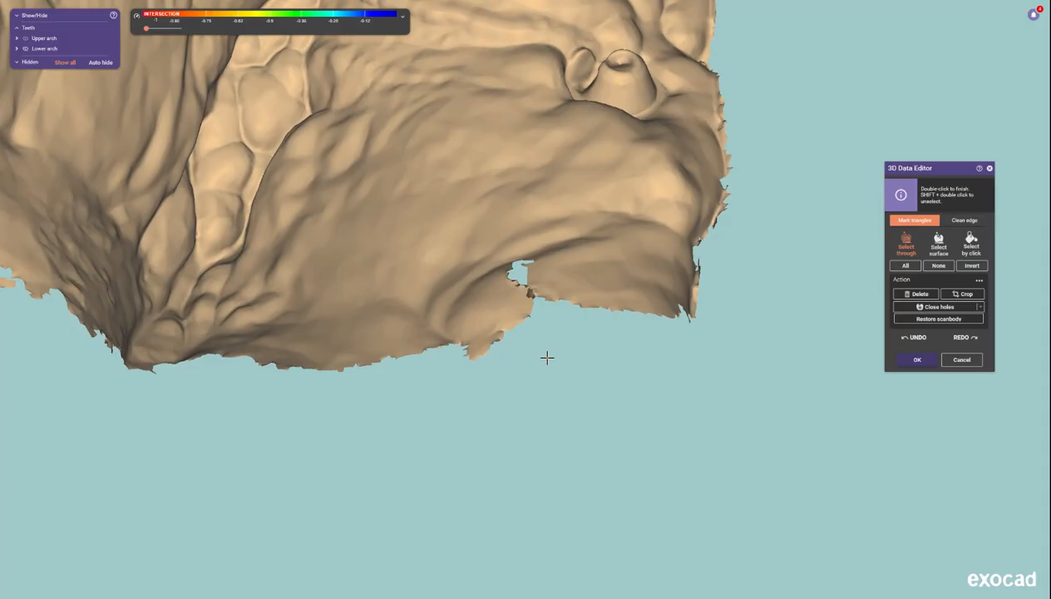
# Clear the marked patch via None and switch to Clean edge to outline the notch in the lower edge
pyautogui.click(938, 266)
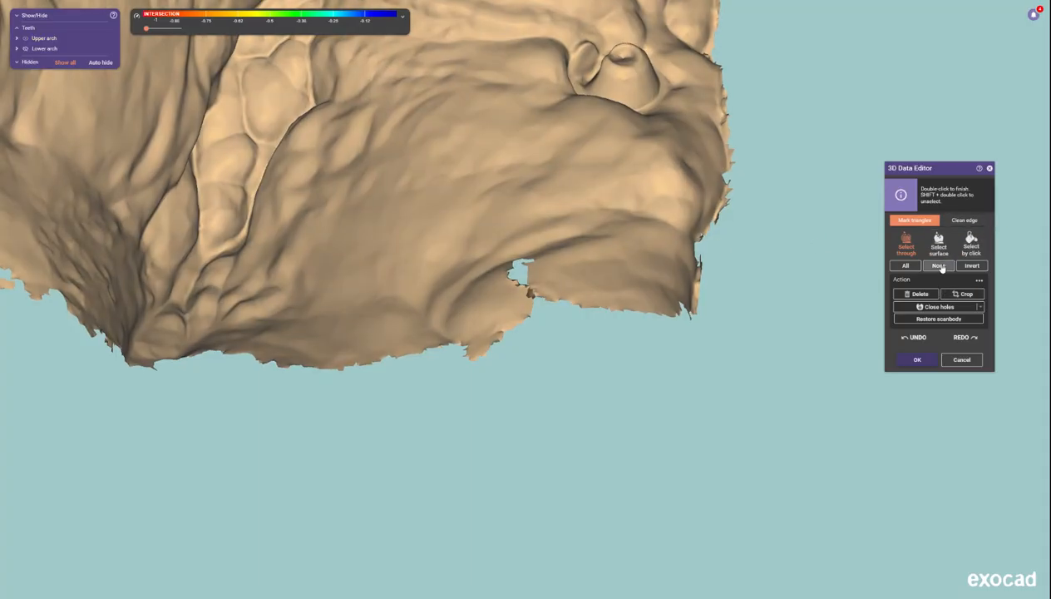
pyautogui.click(938, 266)
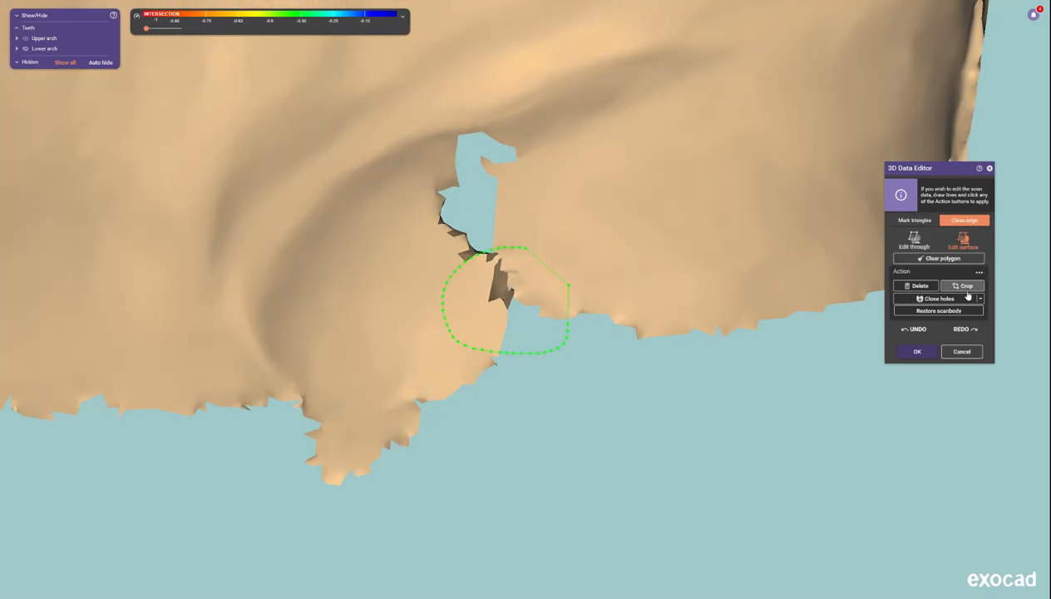
# Bridge the notch and a further stretch of the lower scan edge with Clean edge polygons
pyautogui.click(964, 286)
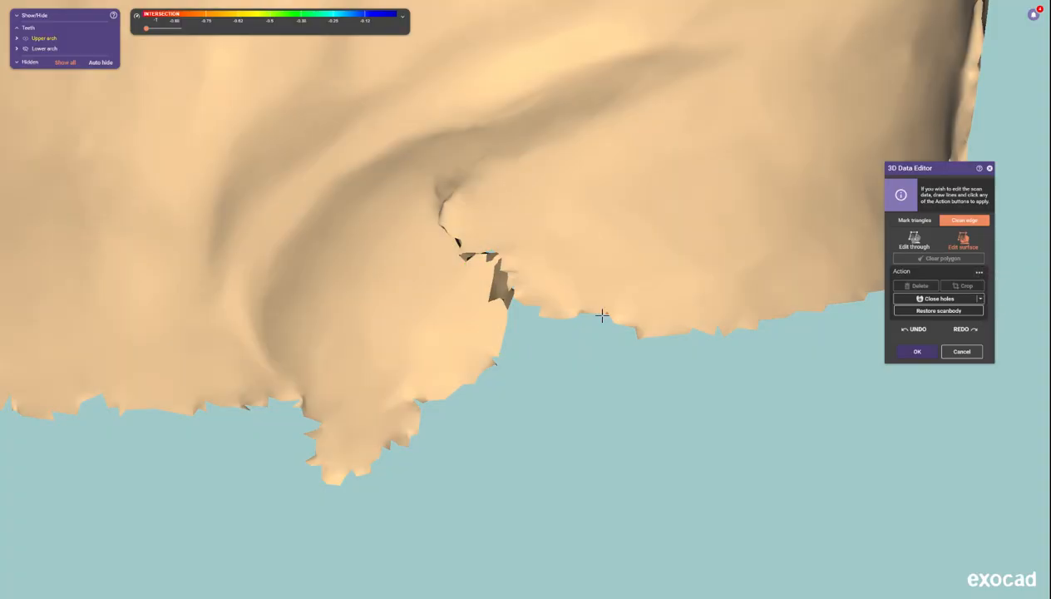
pyautogui.moveTo(623, 311)
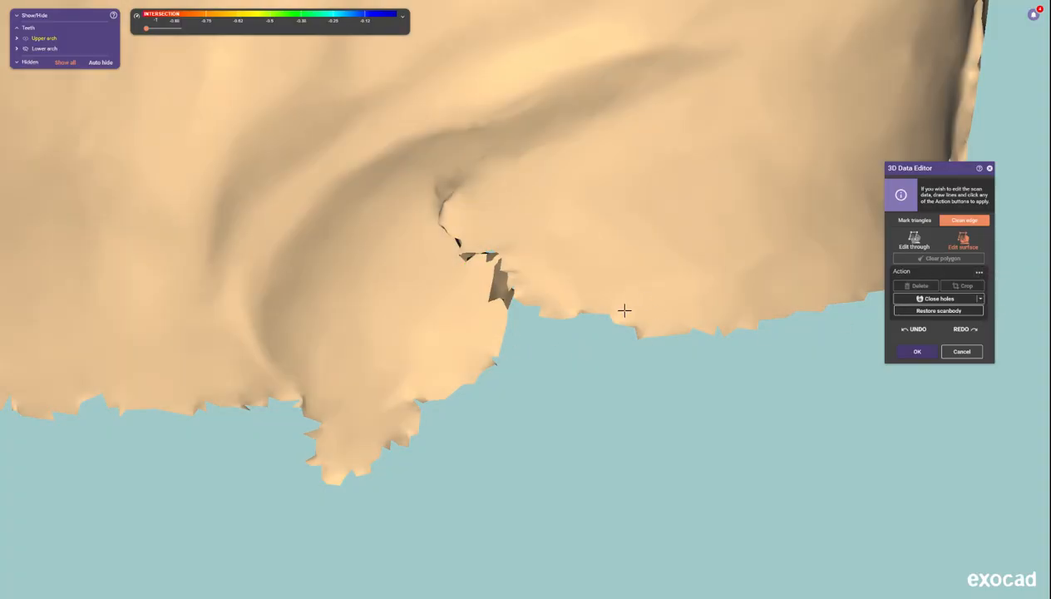
pyautogui.moveTo(655, 330)
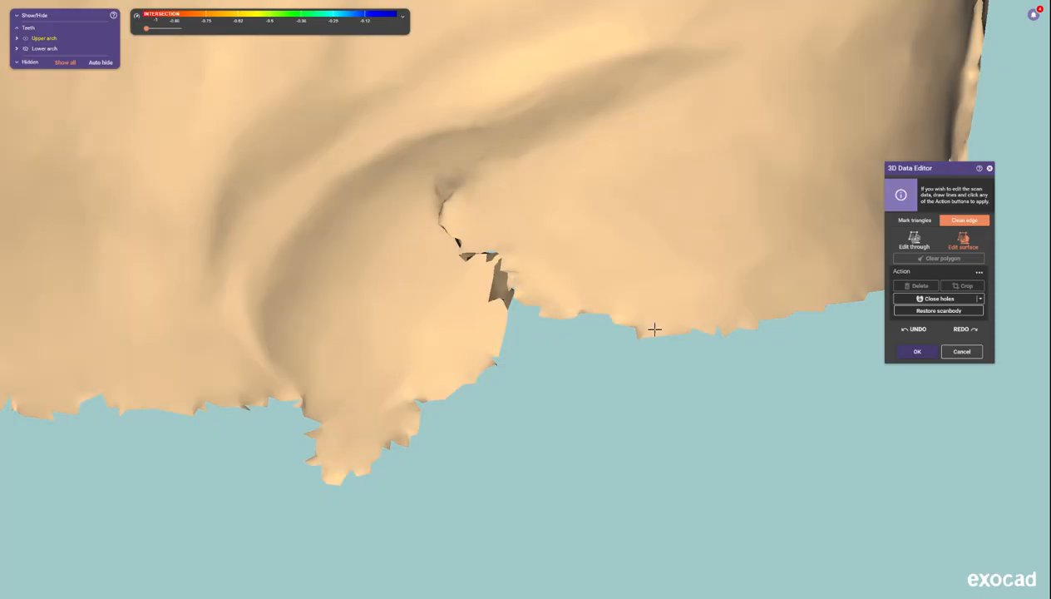
pyautogui.moveTo(655, 330); pyautogui.dragTo(601, 372)
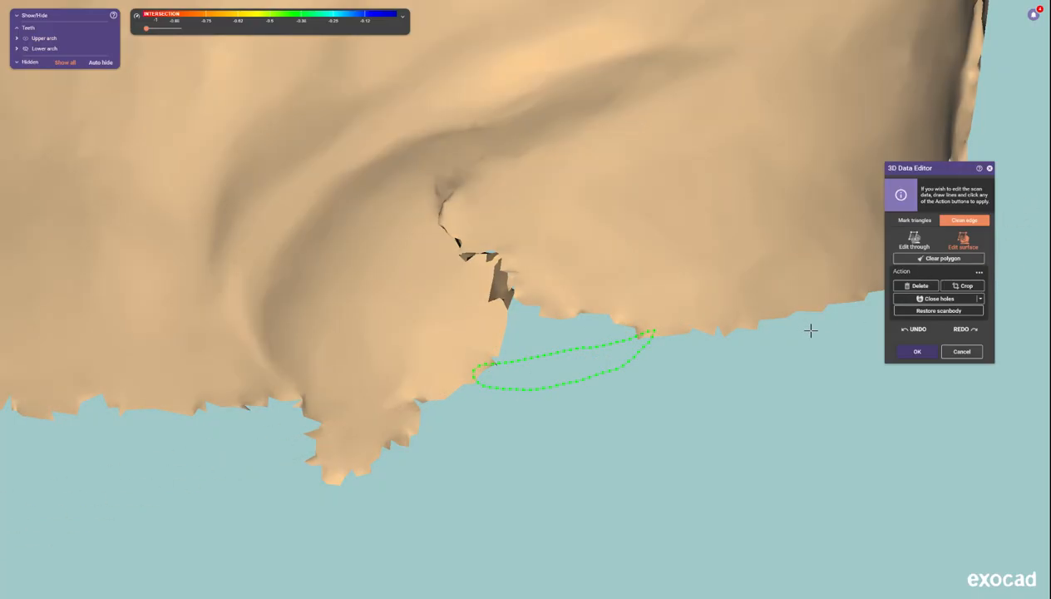
pyautogui.click(980, 271)
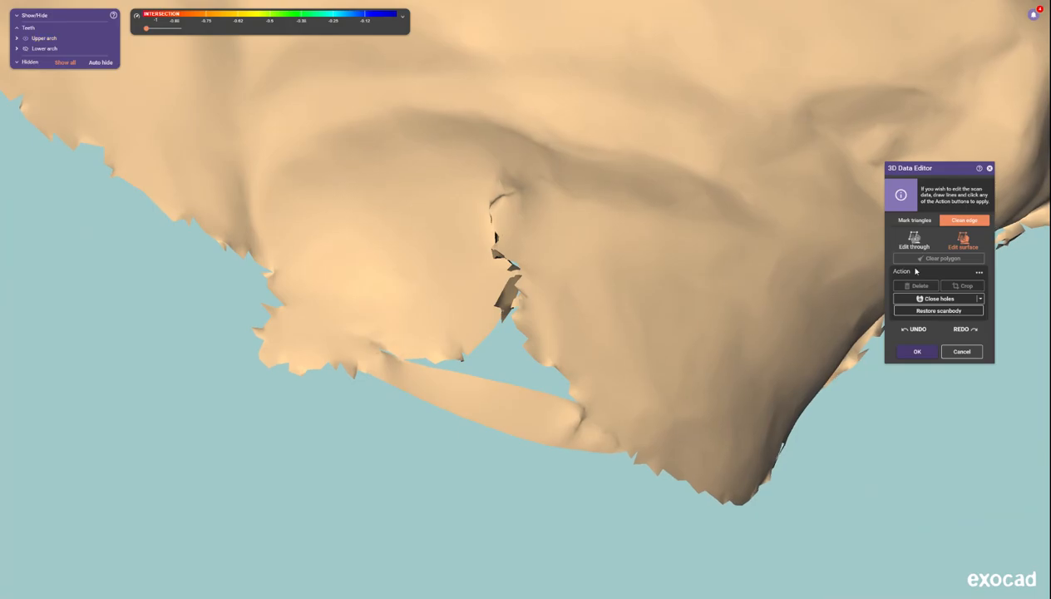
# Keep the edge edits with OK and open Free-Form Scan Data for smoothing
pyautogui.click(915, 220)
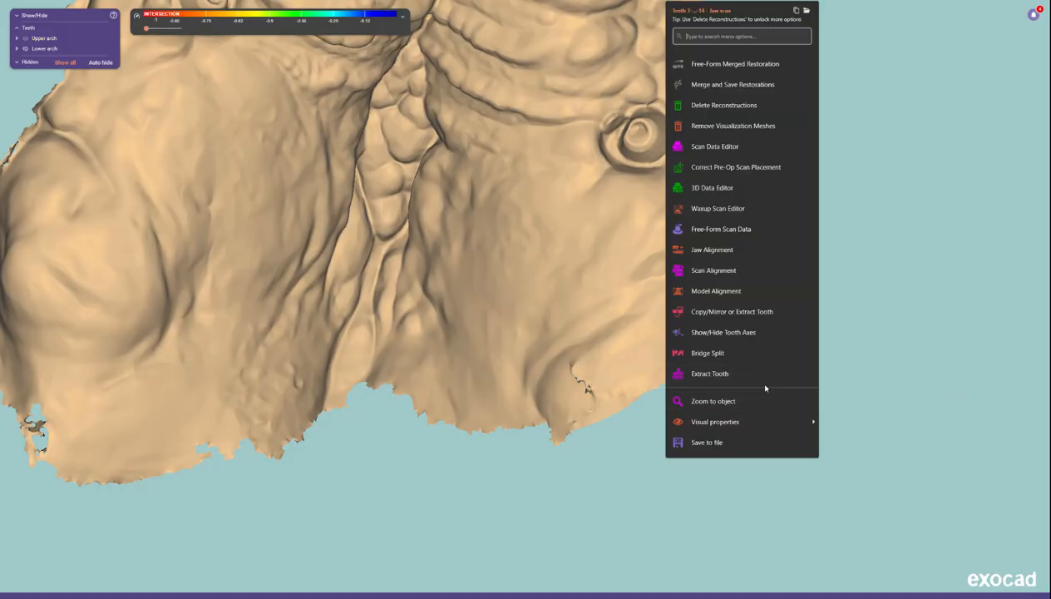
pyautogui.click(722, 230)
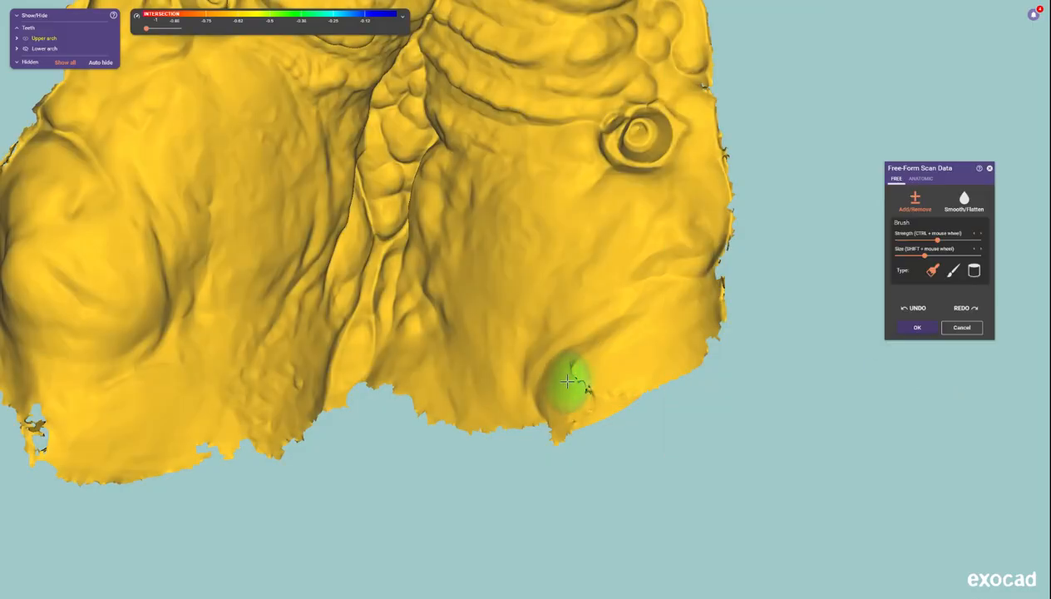